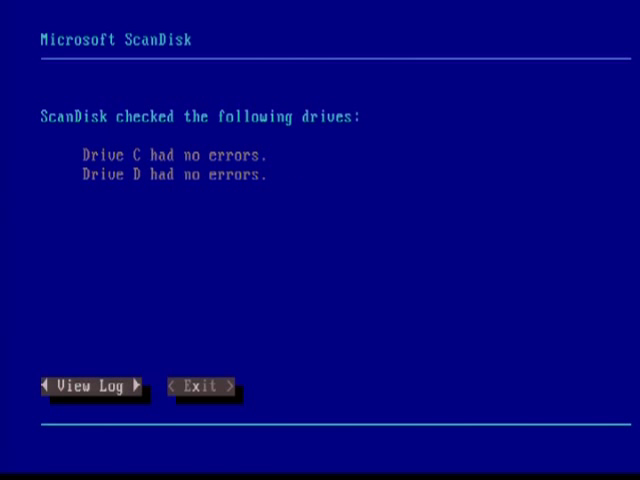
Exit ScanDisk after drives C and D report no errors
left_click(200, 385)
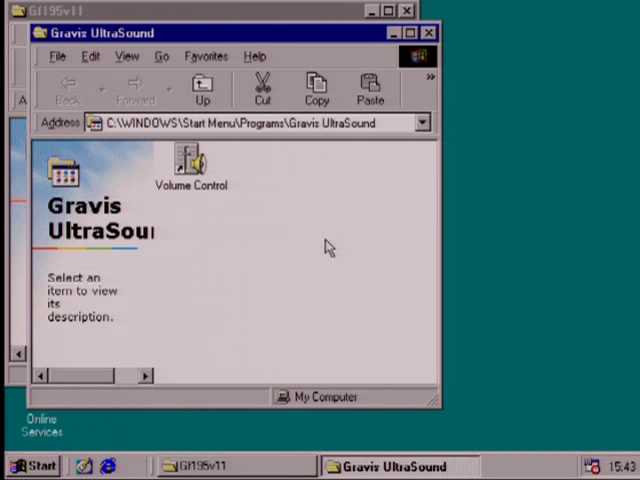
Select the Volume Control shortcut to show its details in the Gravis UltraSound folder
left_click(190, 160)
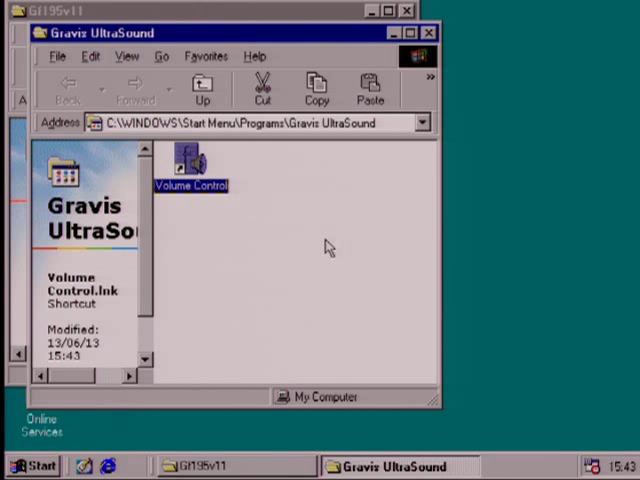